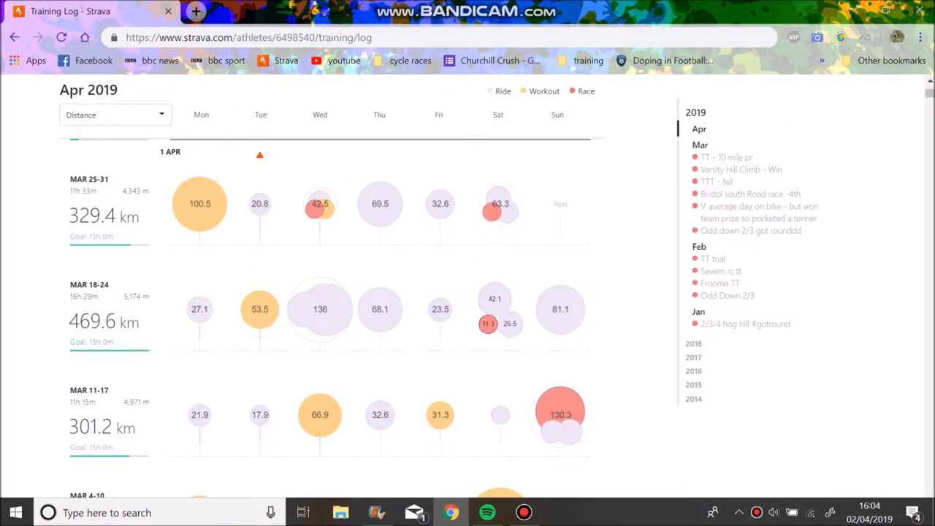
# Step: Open the TTT - fail and TT - 10 mile pr races from the training log in new tabs
pyautogui.rightClick(500, 205)
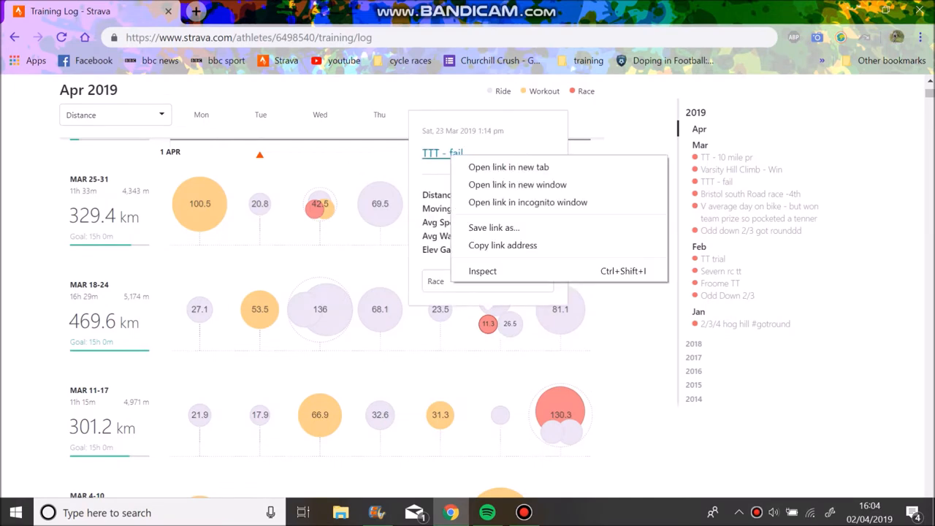
pyautogui.click(508, 166)
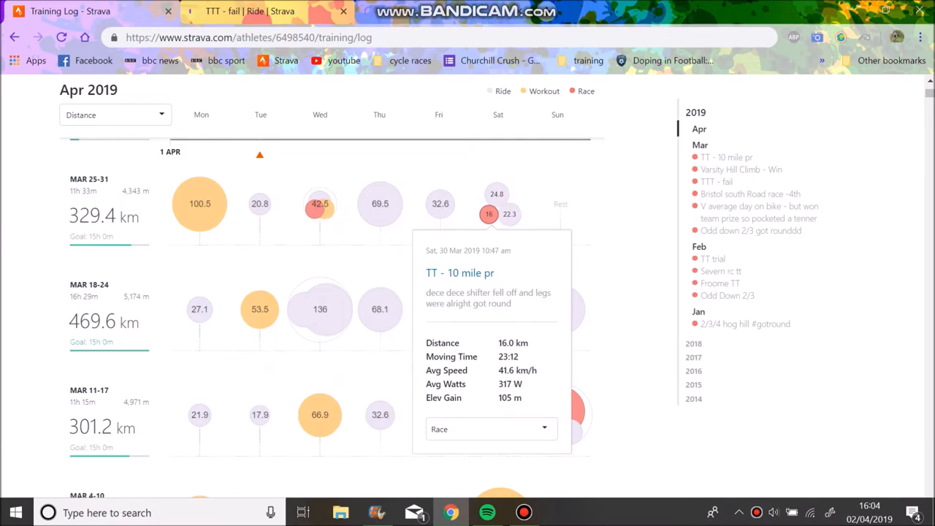
pyautogui.rightClick(453, 273)
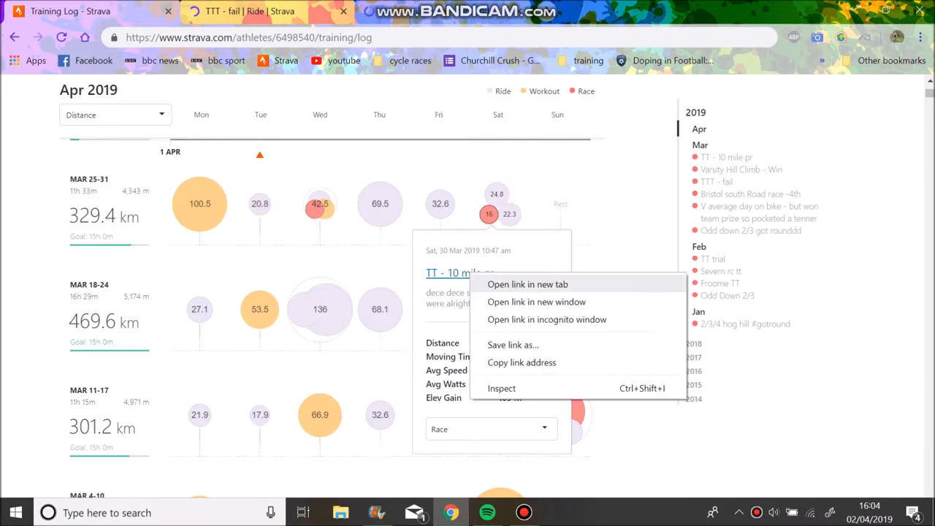
pyautogui.click(527, 284)
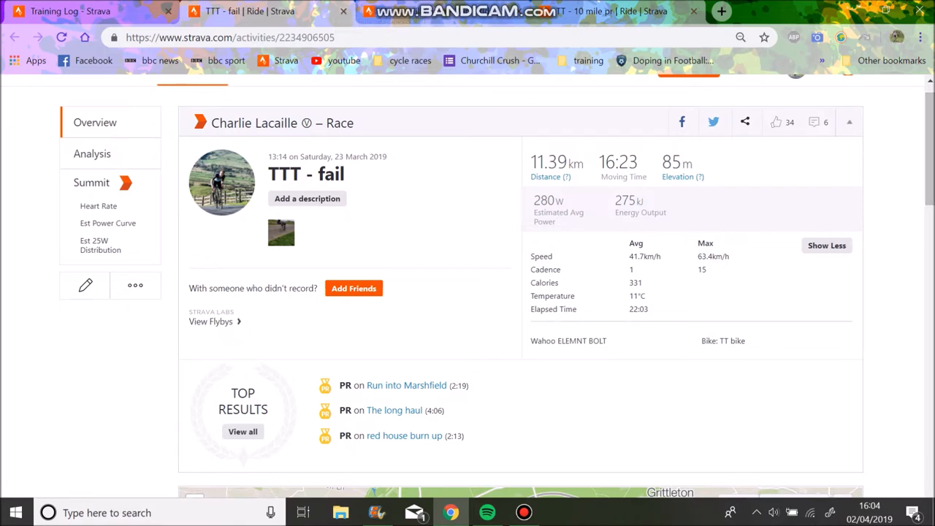
# Step: Show the Analysis charts (speed, est. power, cadence, temperature) for the TTT - fail race
pyautogui.click(92, 154)
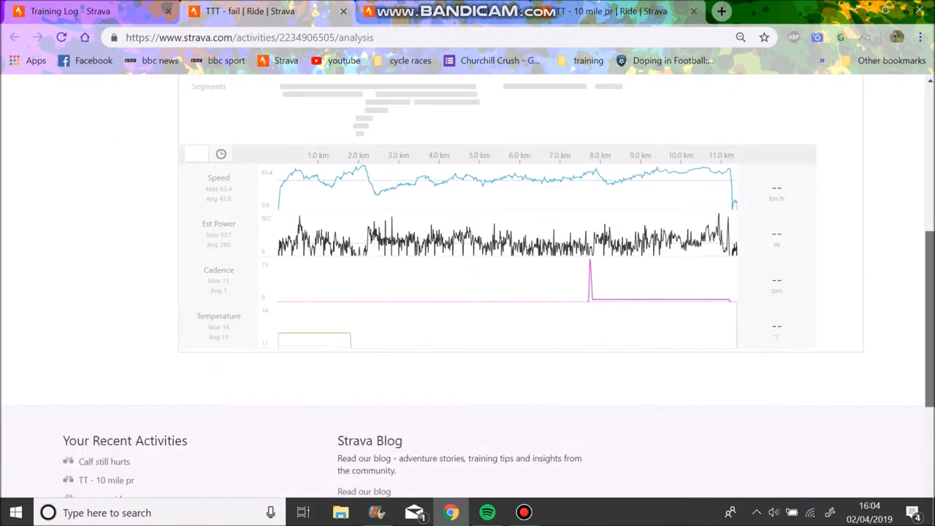
pyautogui.scroll(-3)
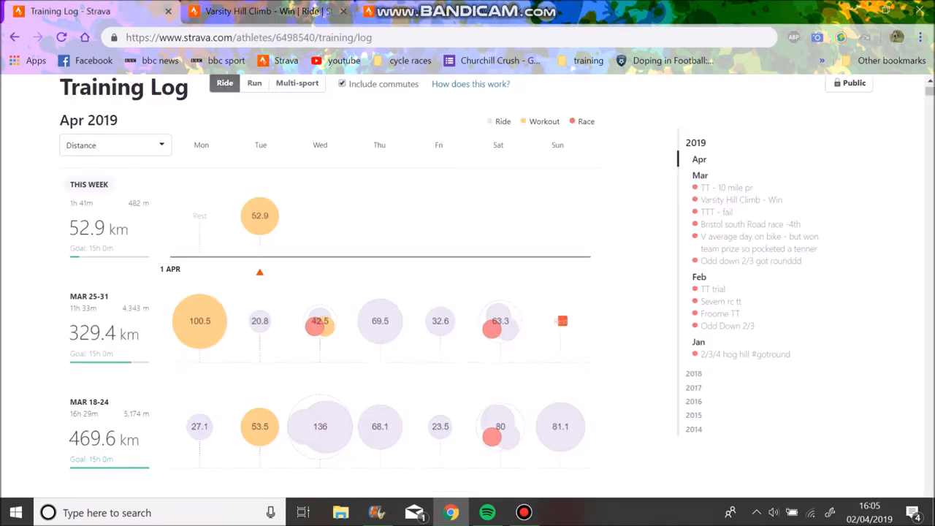
pyautogui.moveTo(198, 427)
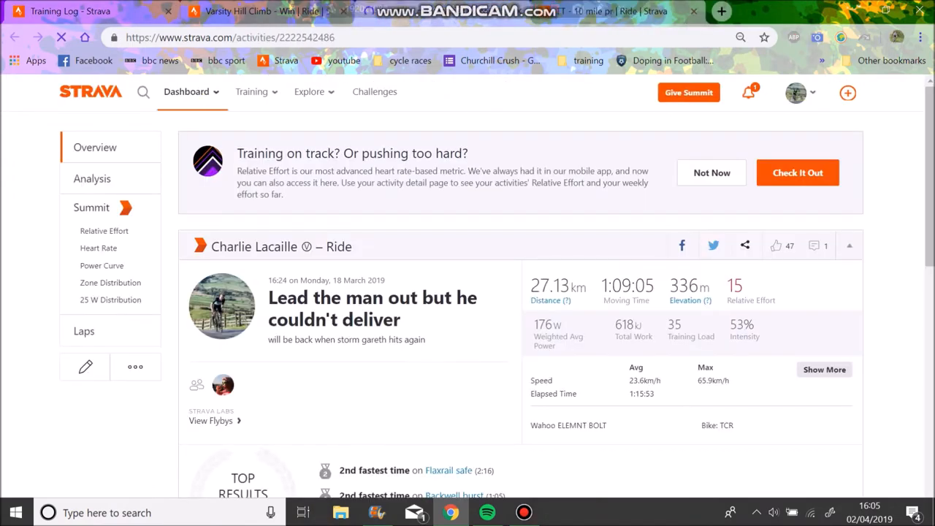
# Step: Expand the 18 March ride's full stats and review its route map and charts in Analysis
pyautogui.click(824, 369)
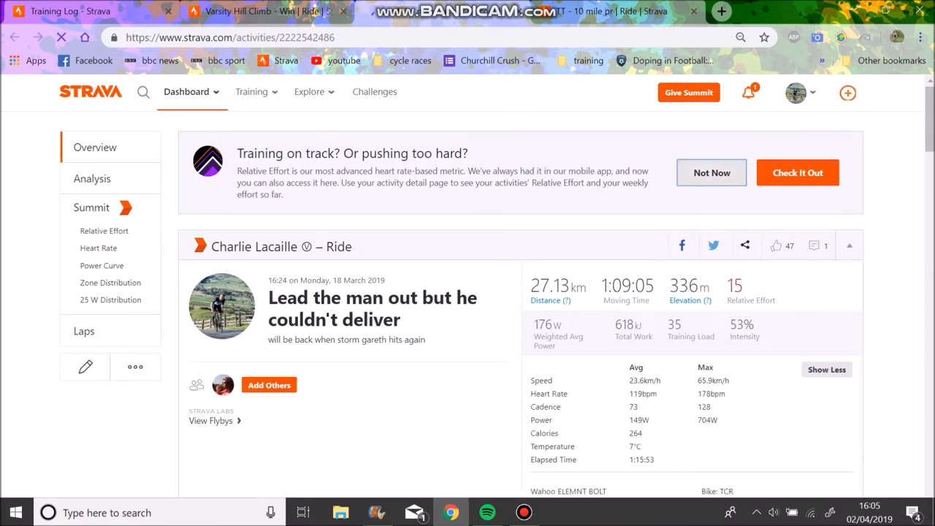
pyautogui.scroll(-3)
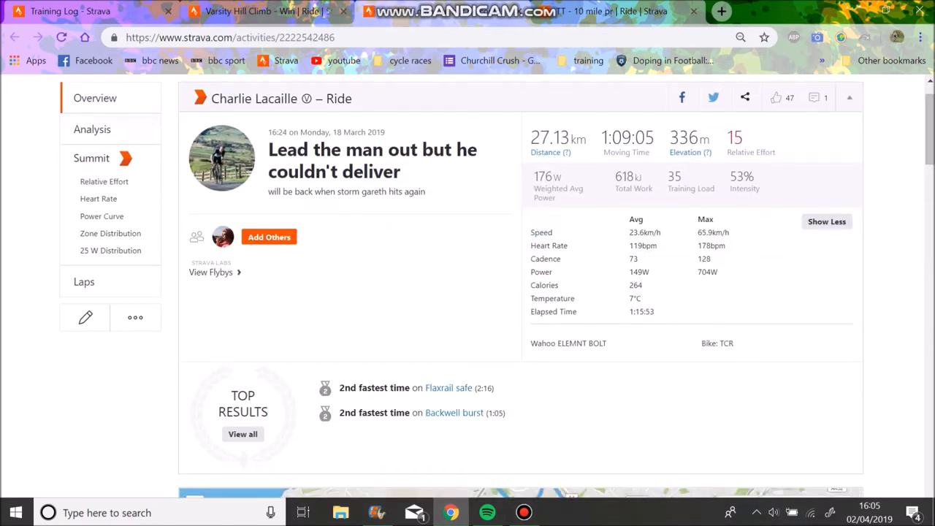
pyautogui.click(92, 129)
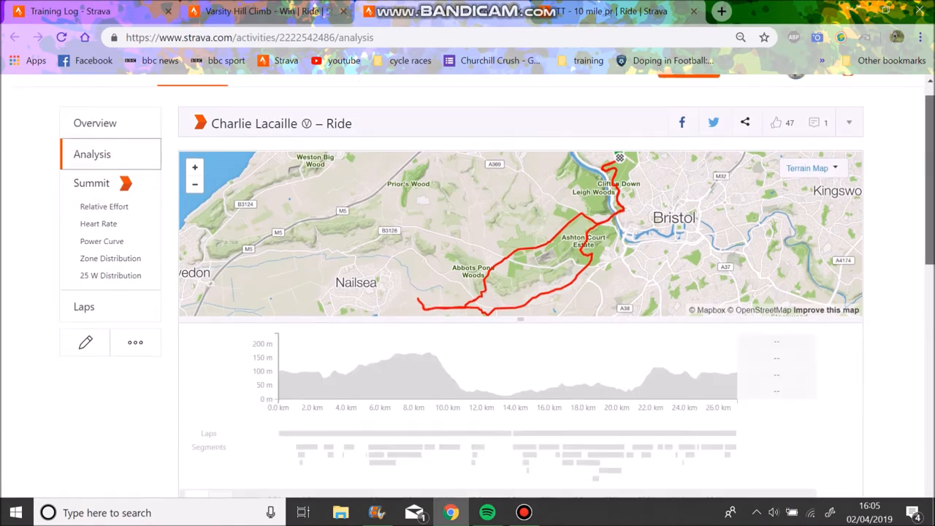
pyautogui.scroll(-3)
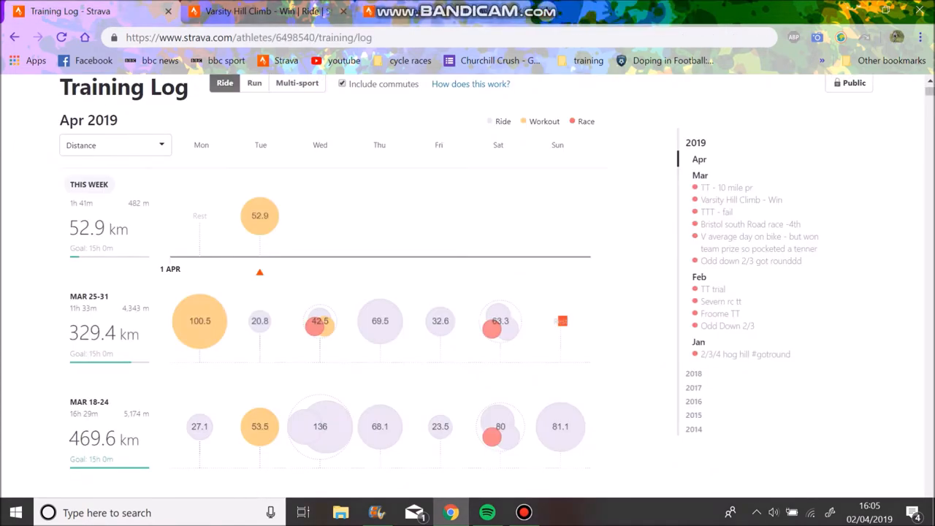
pyautogui.scroll(-3)
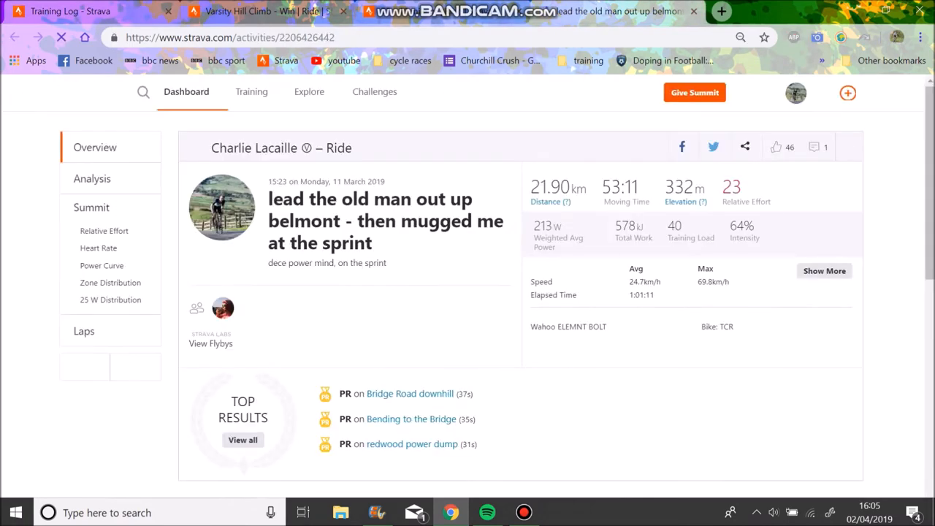
# Step: View the 11 March ride's Analysis and the Belmont Hill segment's all-time Top 10 leaderboard
pyautogui.click(92, 178)
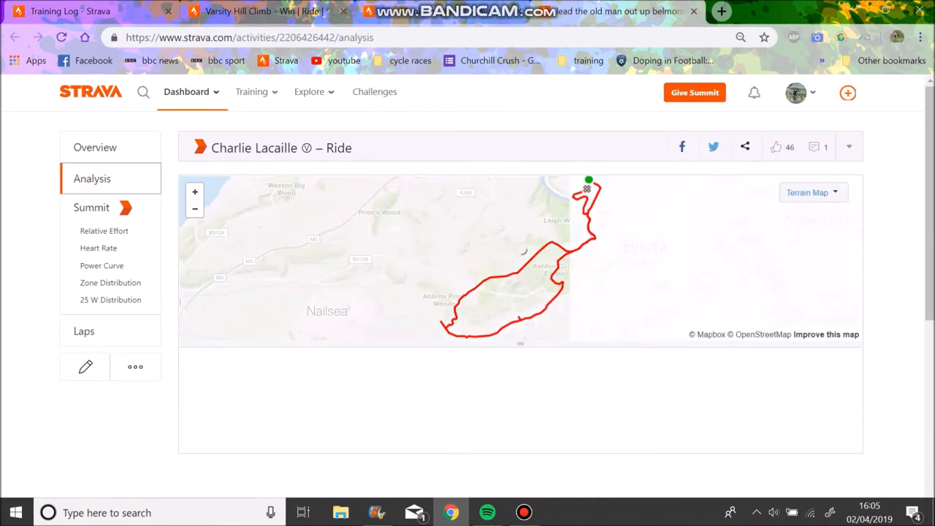
pyautogui.scroll(-3)
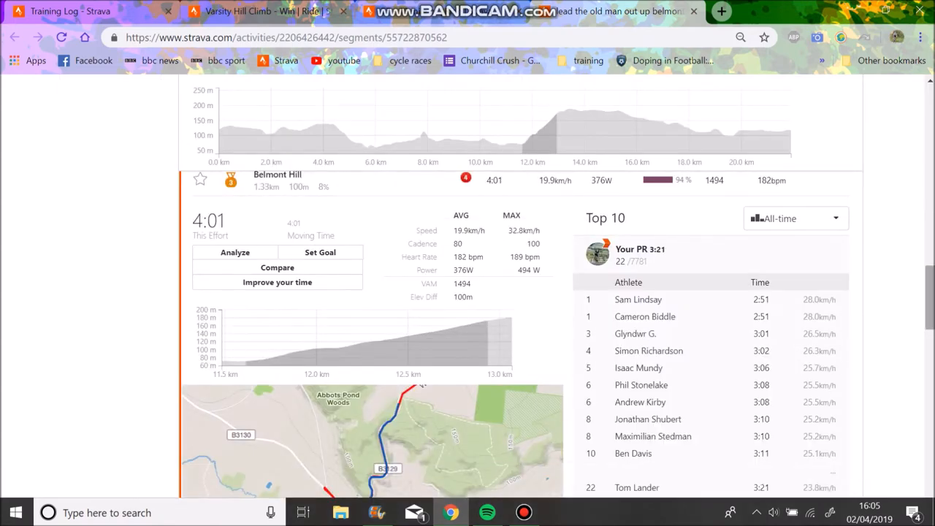
pyautogui.scroll(-3)
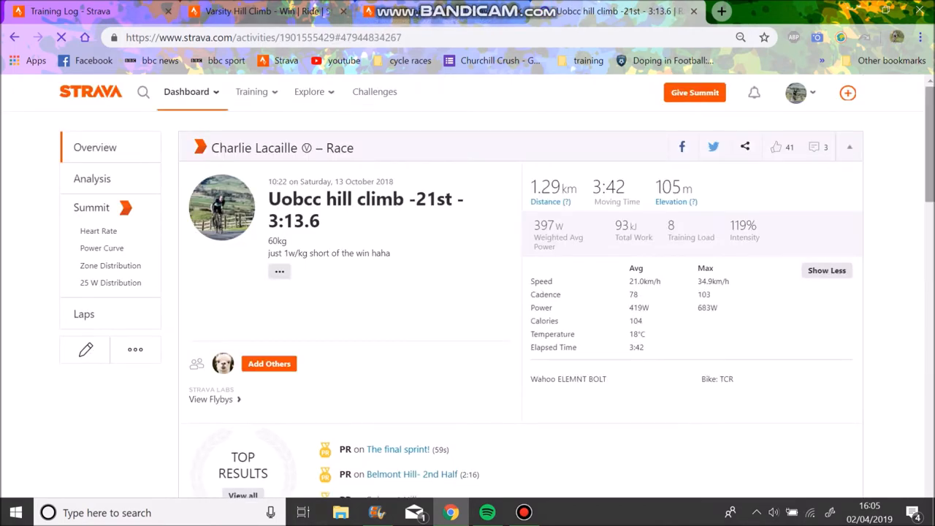
# Step: Look through the Uobcc hill climb -21st - 3:13.6 race overview and switch to the next tab
pyautogui.scroll(-3)
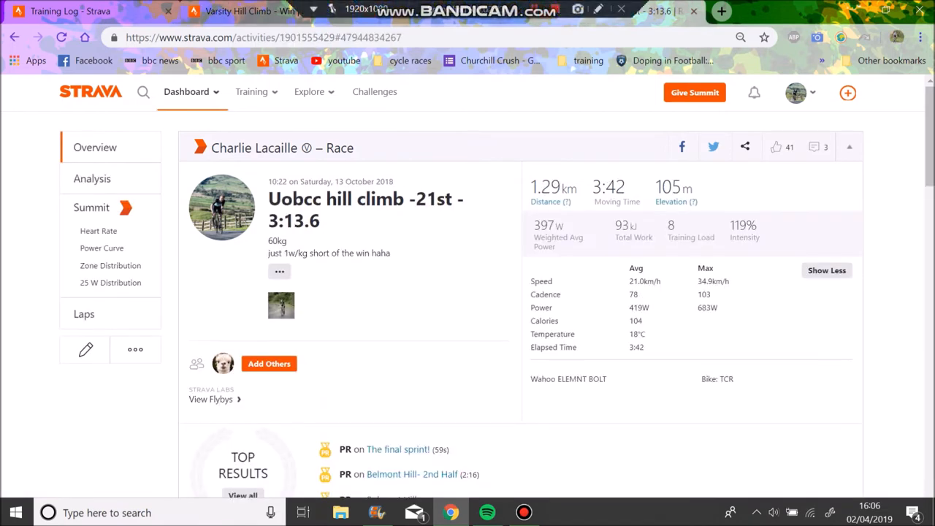
pyautogui.click(251, 90)
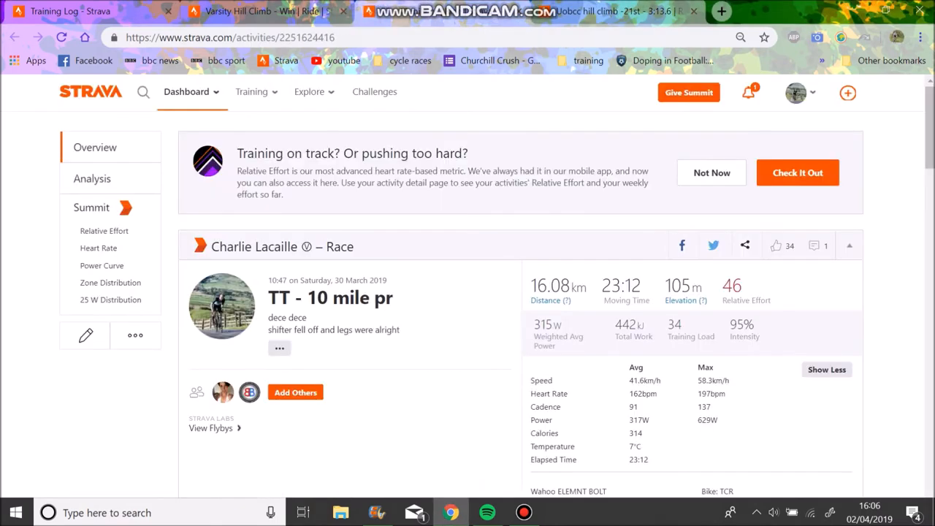
# Step: Show the TT - 10 mile pr Analysis charts and zoom into one stretch of the ride
pyautogui.click(92, 178)
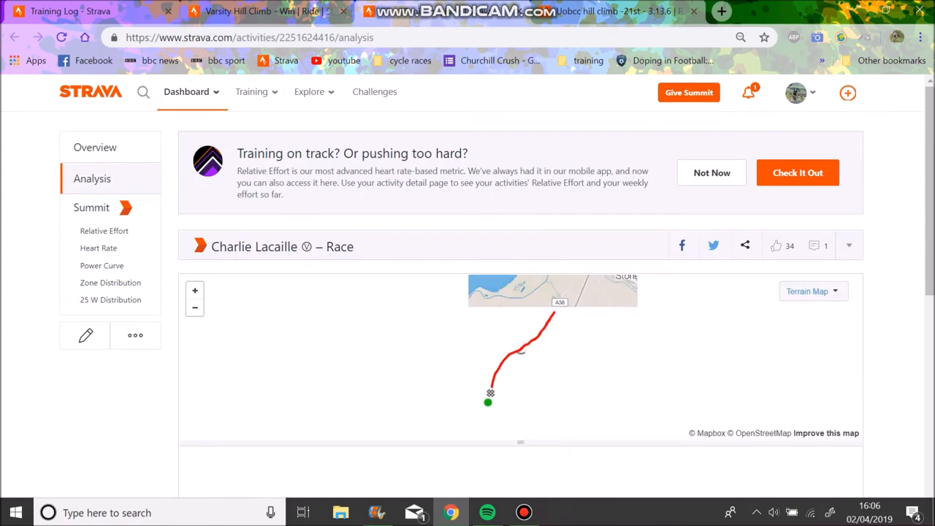
pyautogui.scroll(-3)
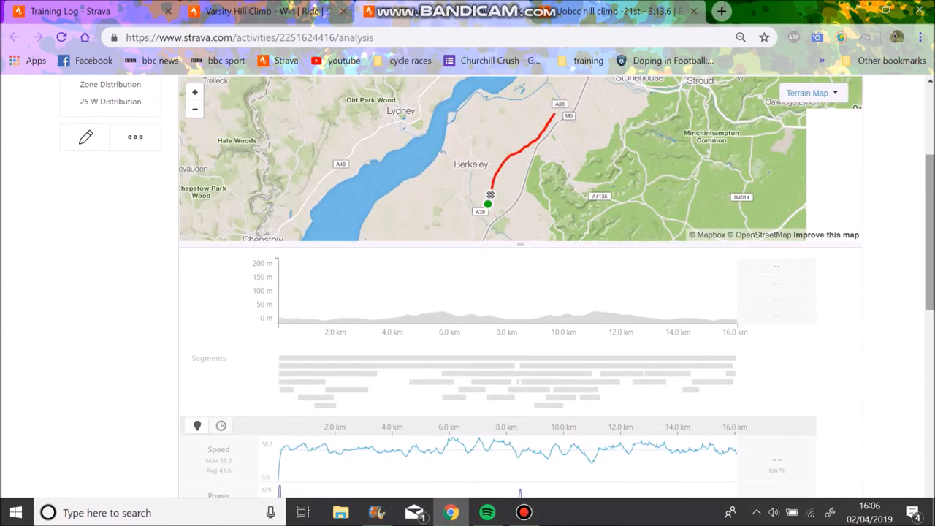
pyautogui.scroll(-3)
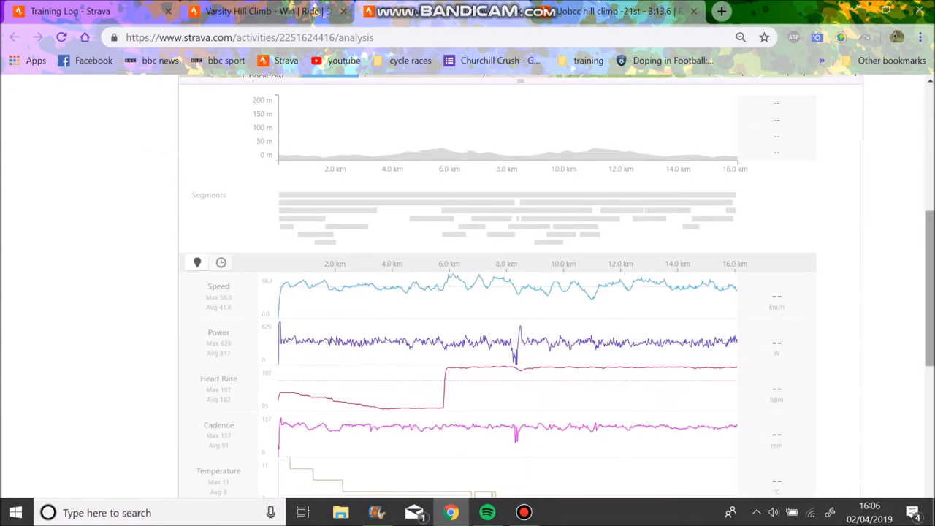
pyautogui.moveTo(278, 128); pyautogui.dragTo(504, 128)
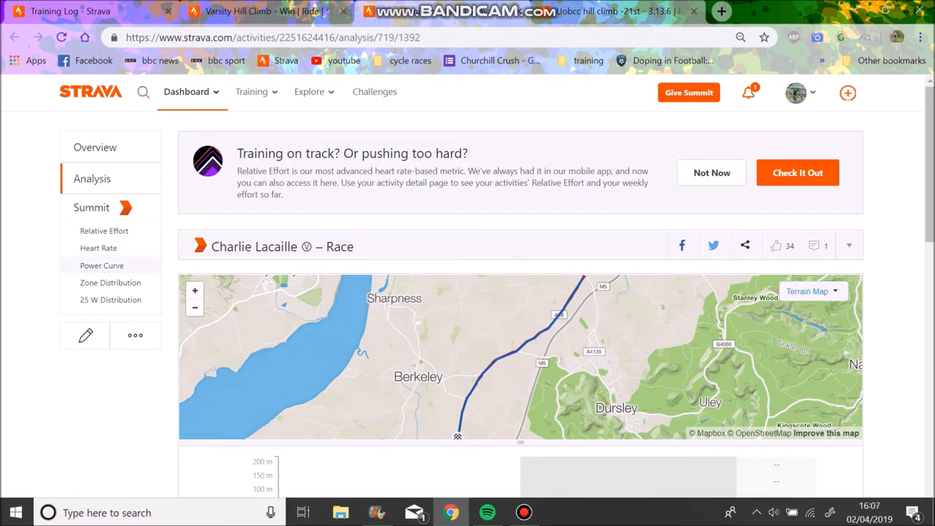
# Step: Compare the race's power curve against All of 2019 instead of the last 6 weeks
pyautogui.click(102, 266)
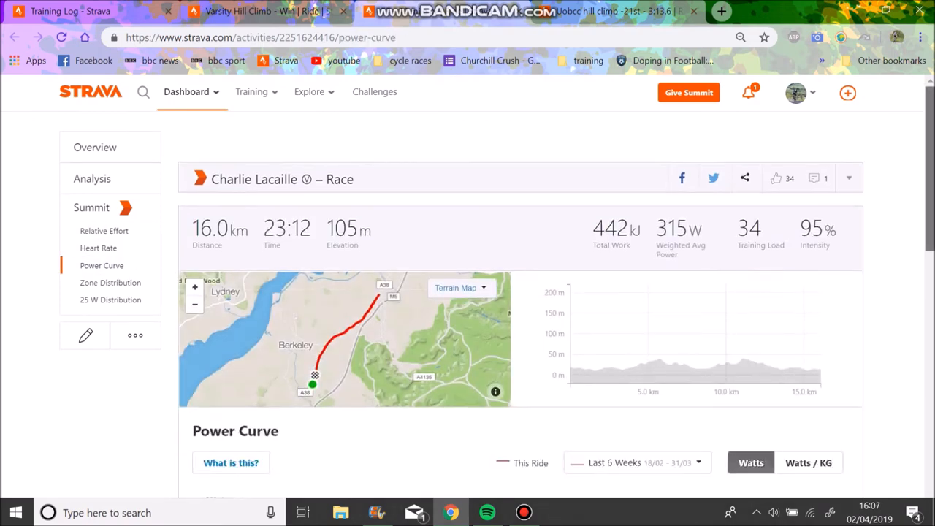
pyautogui.scroll(-3)
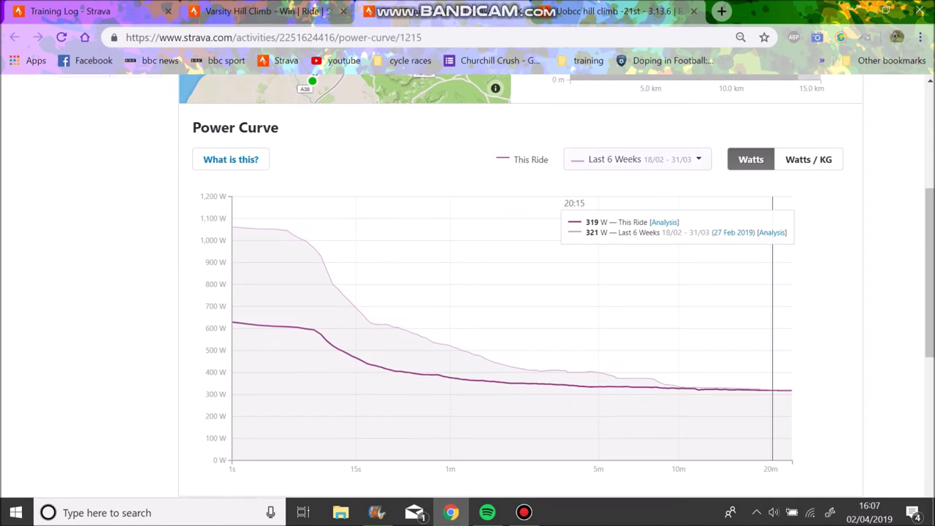
pyautogui.click(637, 160)
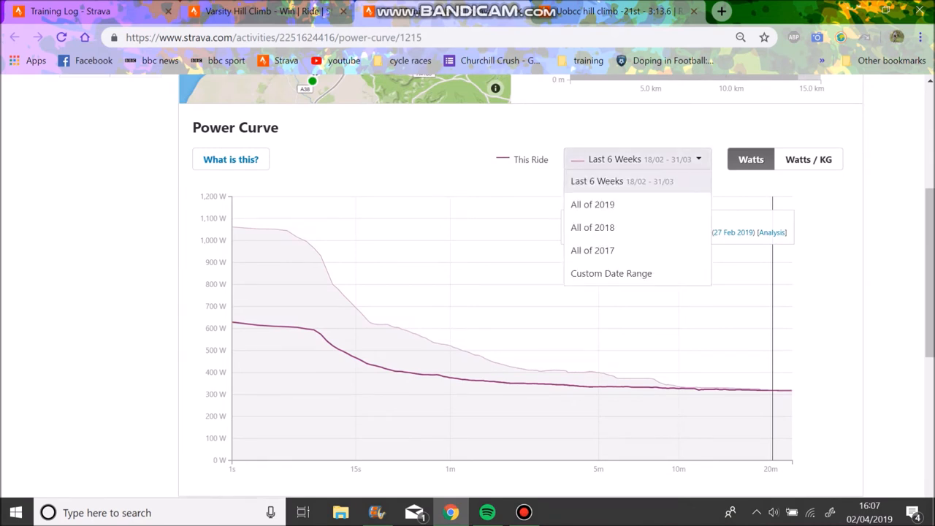
pyautogui.click(592, 205)
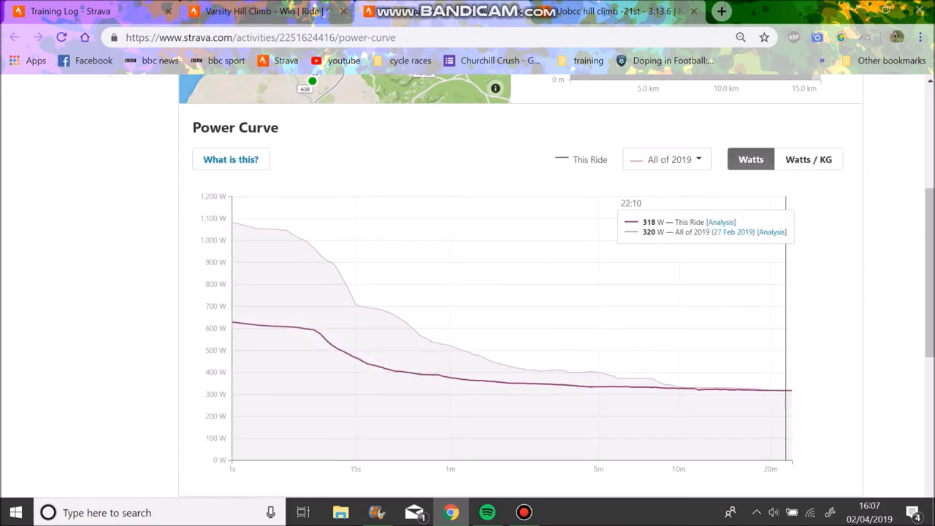
pyautogui.moveTo(771, 380)
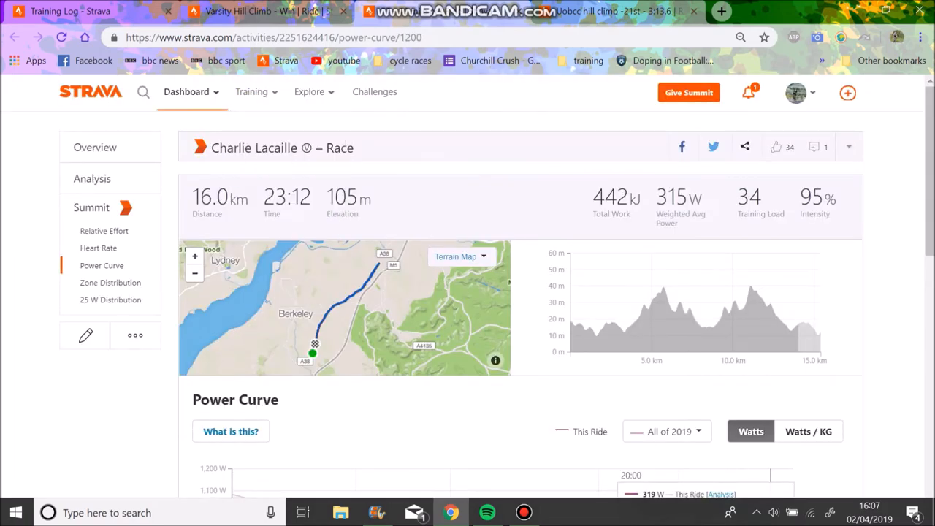
# Step: From the ride overview's Segments list, open the U7B segment leaderboard
pyautogui.click(95, 147)
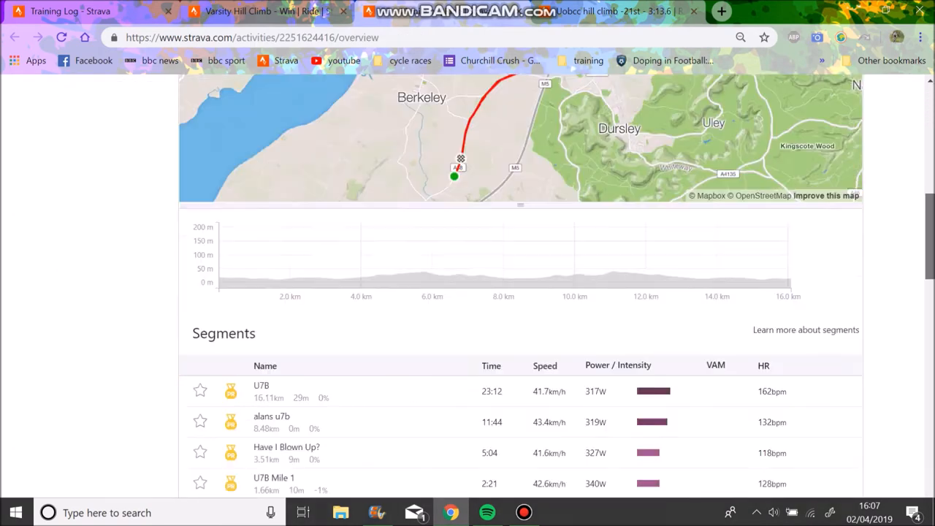
pyautogui.scroll(-3)
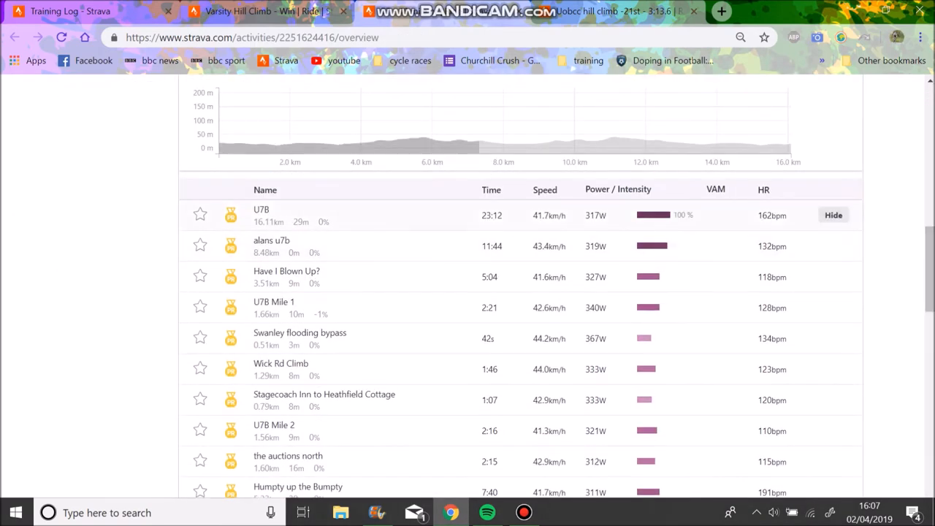
pyautogui.click(260, 211)
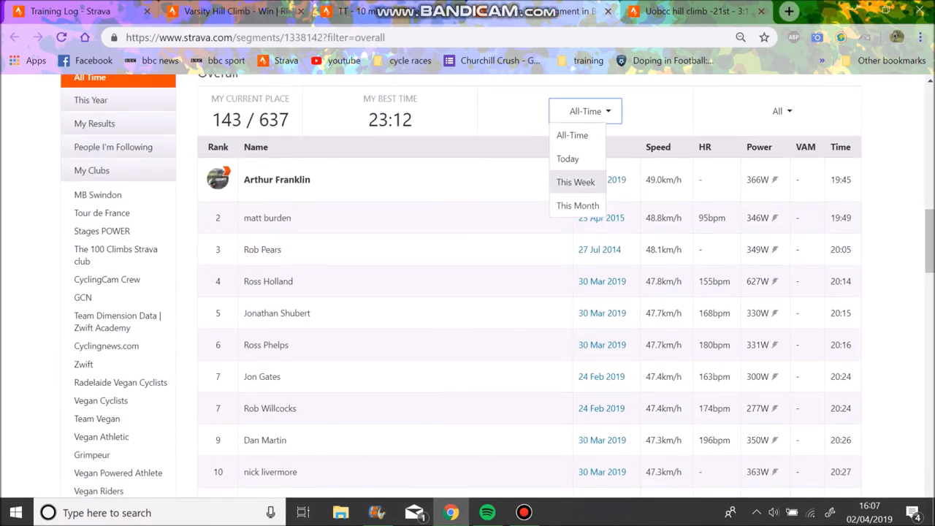
# Step: Filter the segment leaderboard to This Month, then This Year, and look down the rankings
pyautogui.click(577, 204)
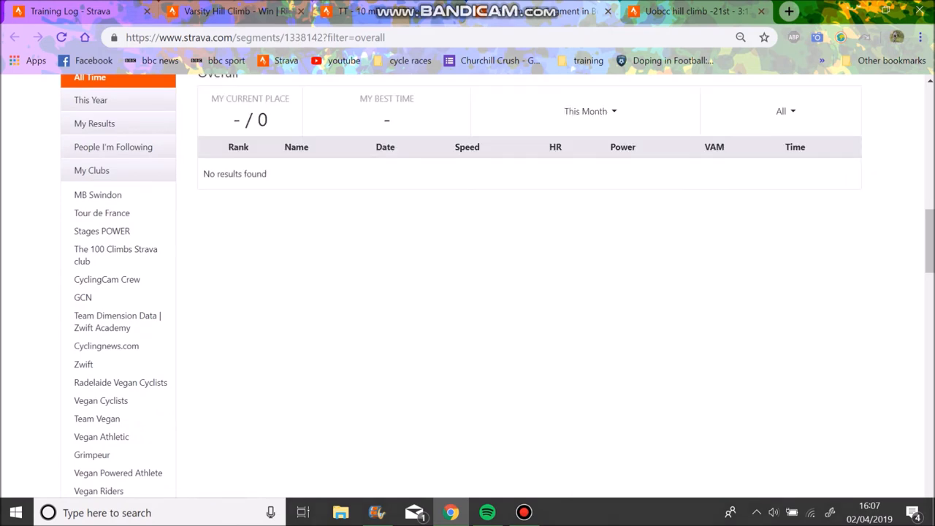
pyautogui.click(586, 111)
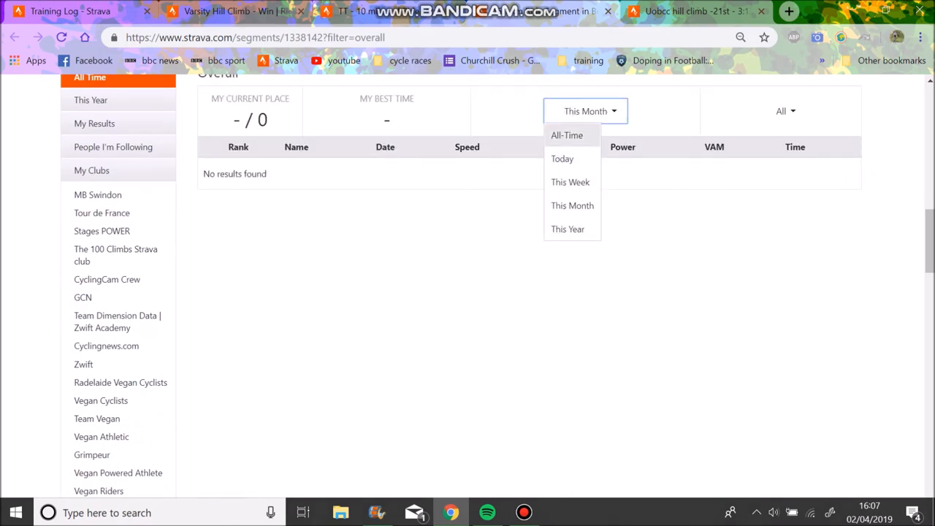
pyautogui.click(567, 228)
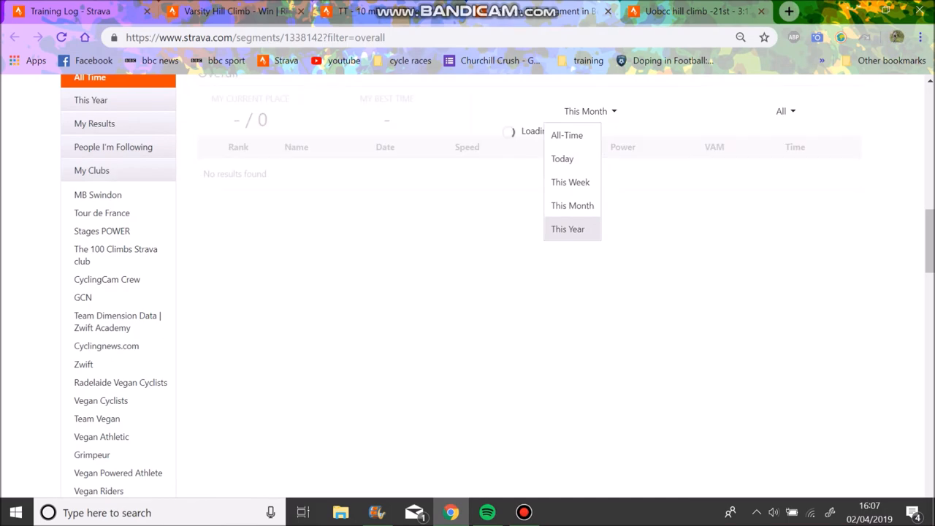
pyautogui.click(566, 134)
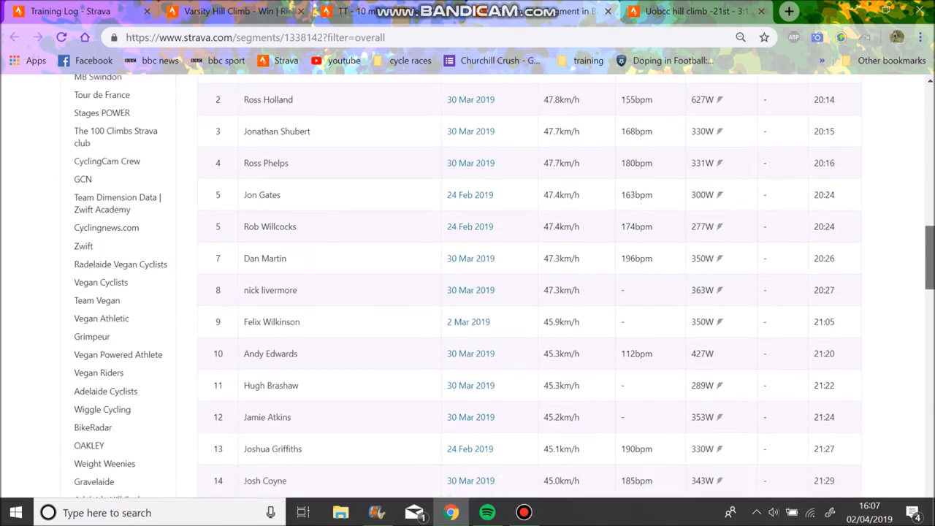
pyautogui.scroll(-3)
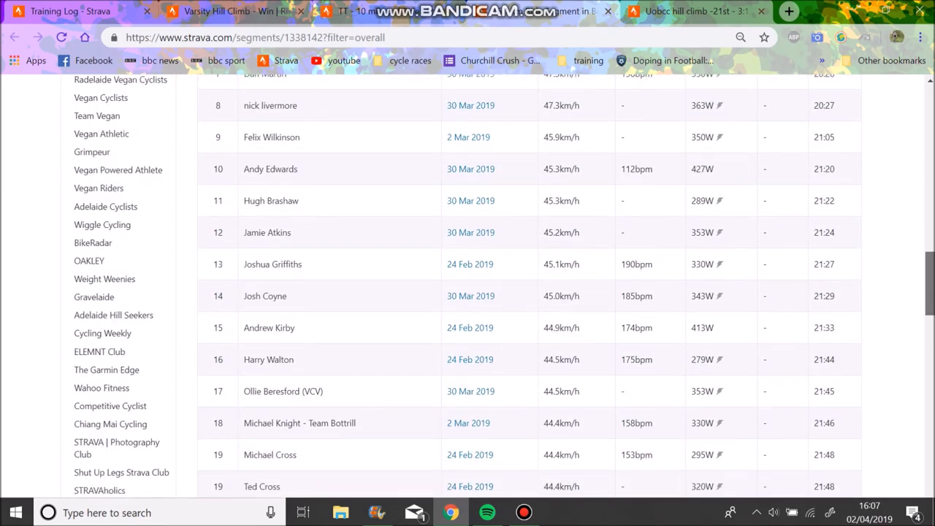
pyautogui.scroll(-3)
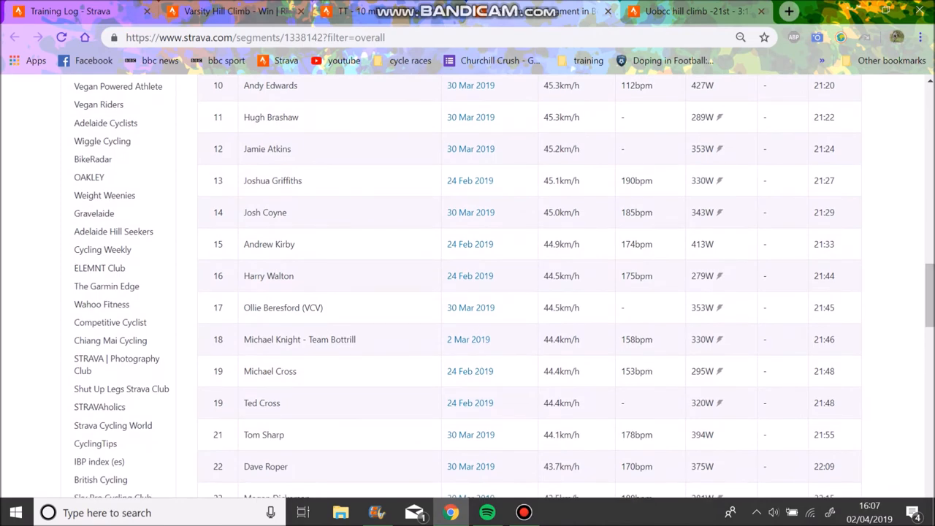
pyautogui.scroll(-3)
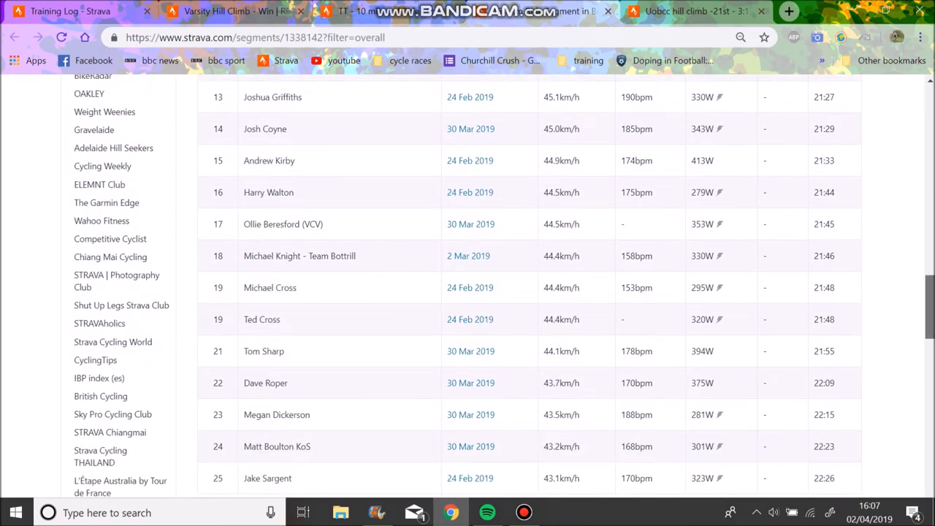
pyautogui.scroll(-3)
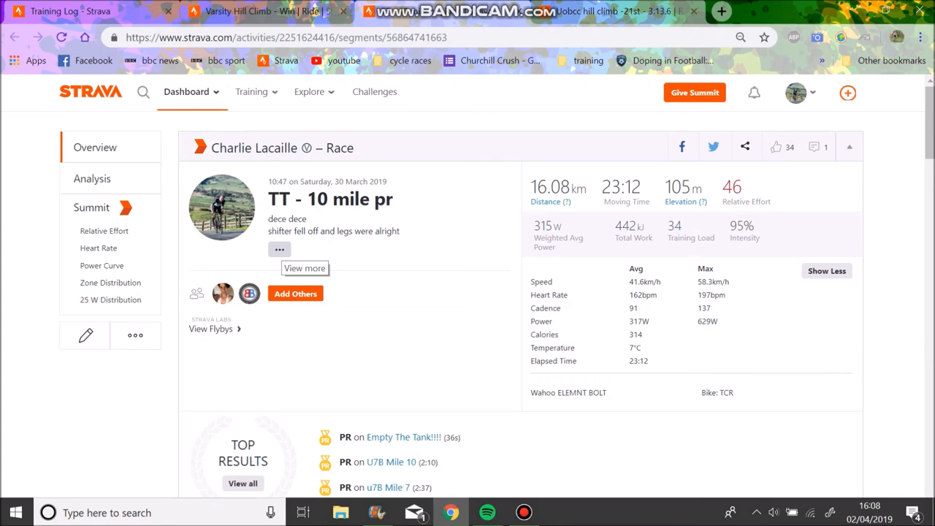
pyautogui.click(92, 179)
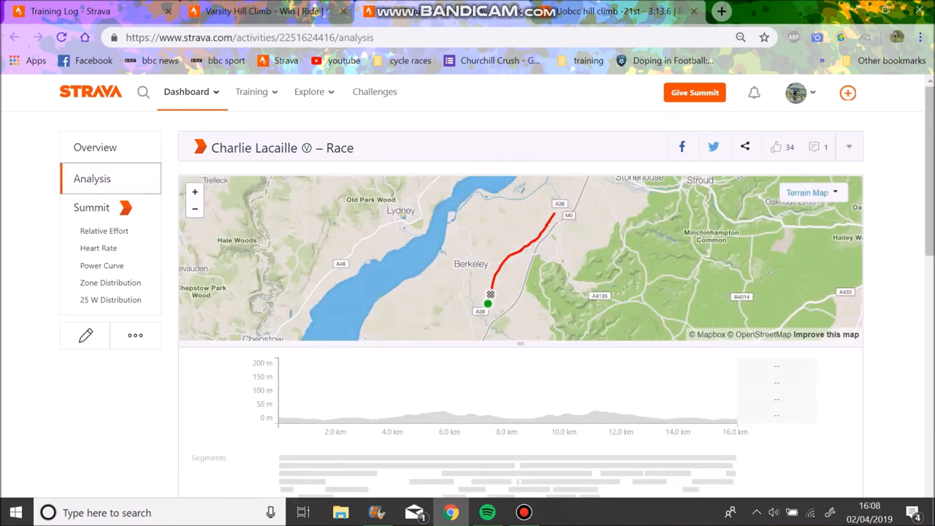
pyautogui.scroll(-3)
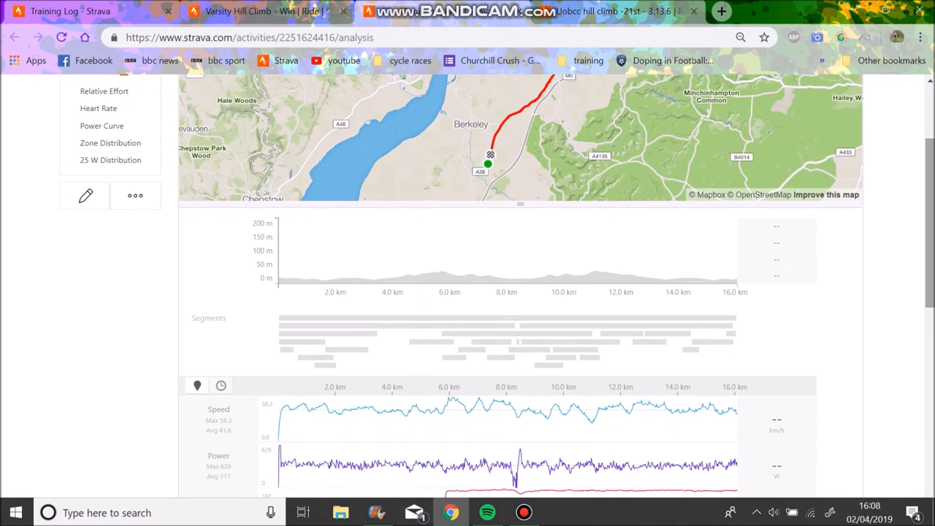
pyautogui.scroll(-3)
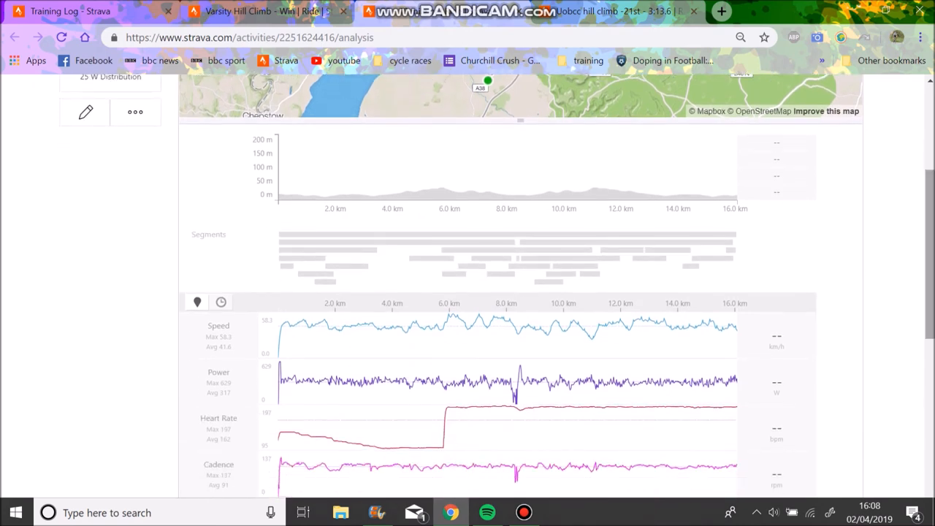
pyautogui.scroll(-3)
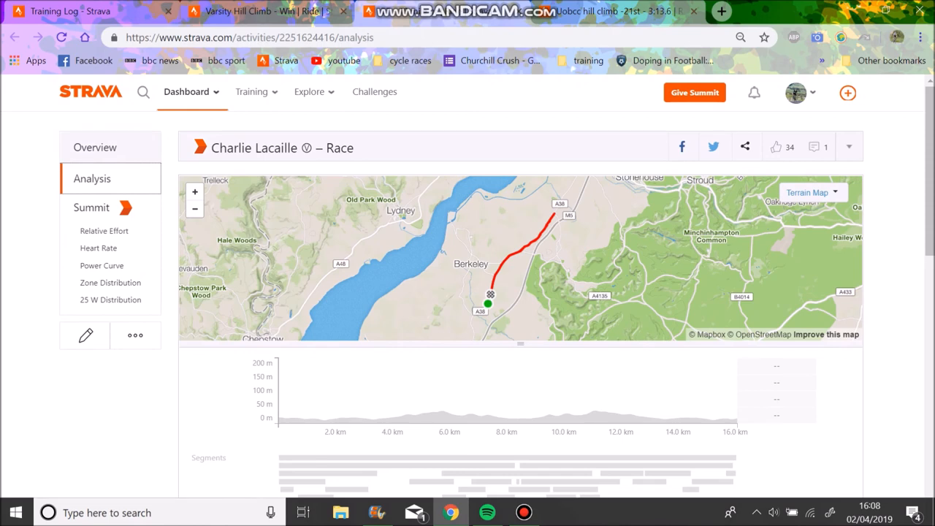
pyautogui.click(95, 146)
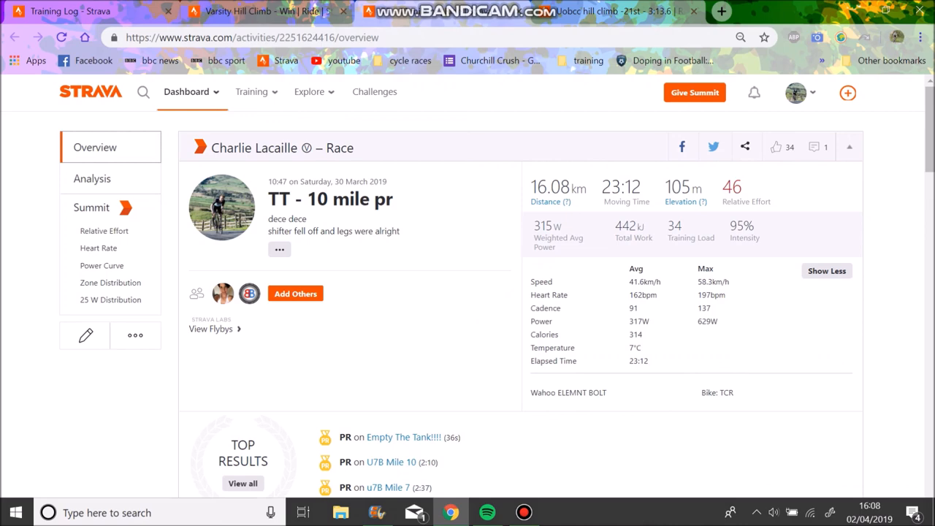
pyautogui.scroll(-3)
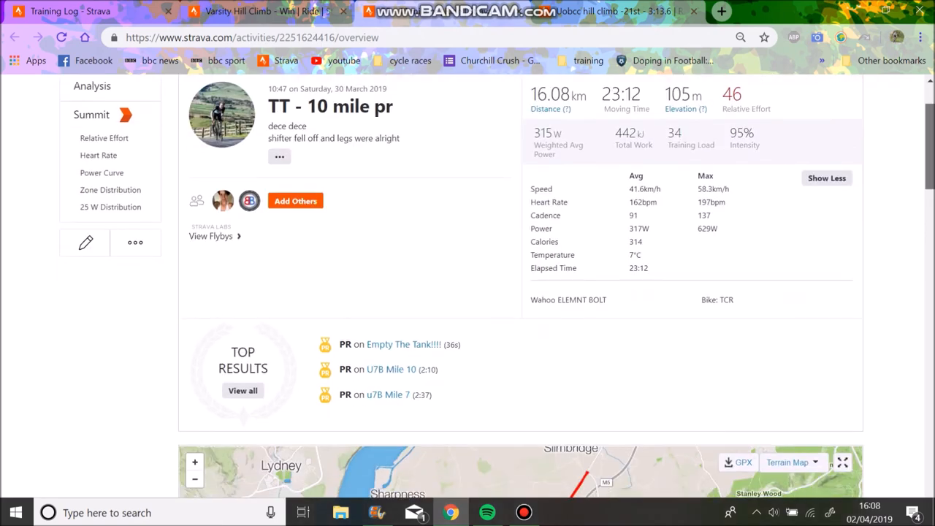